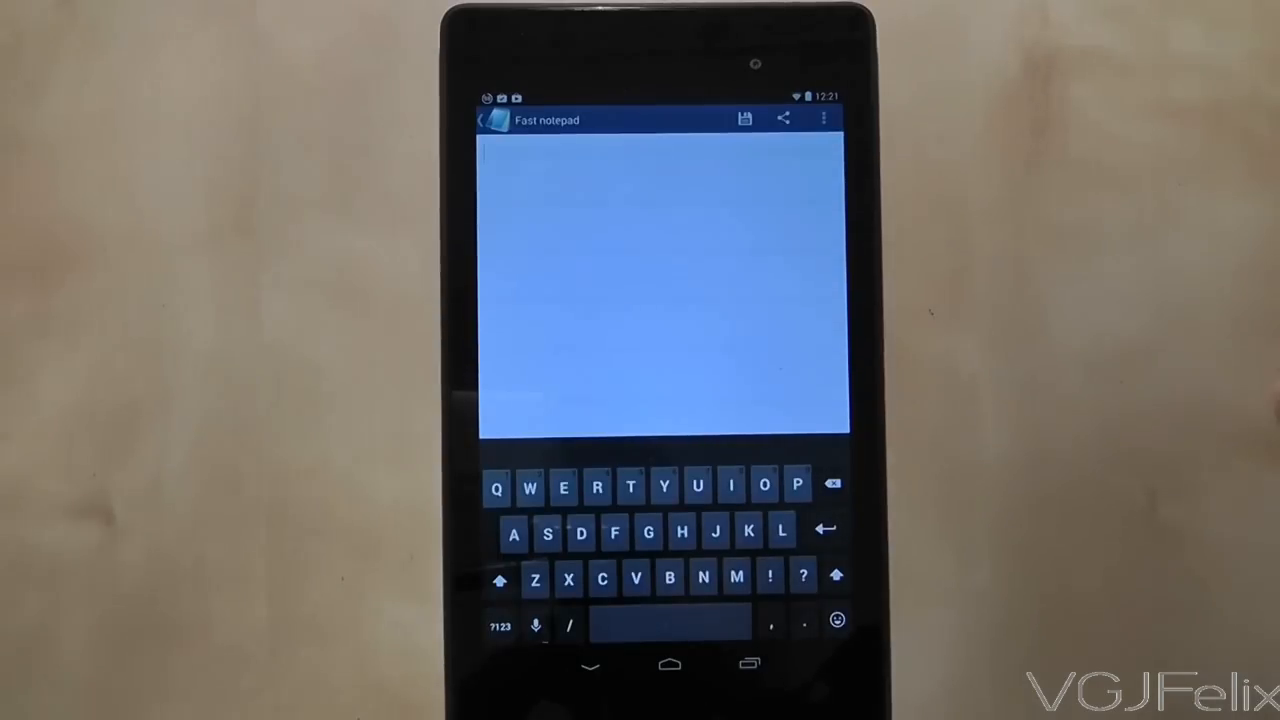
Step: Write the first line "A new address," and start a new line below it
left_click(512, 532)
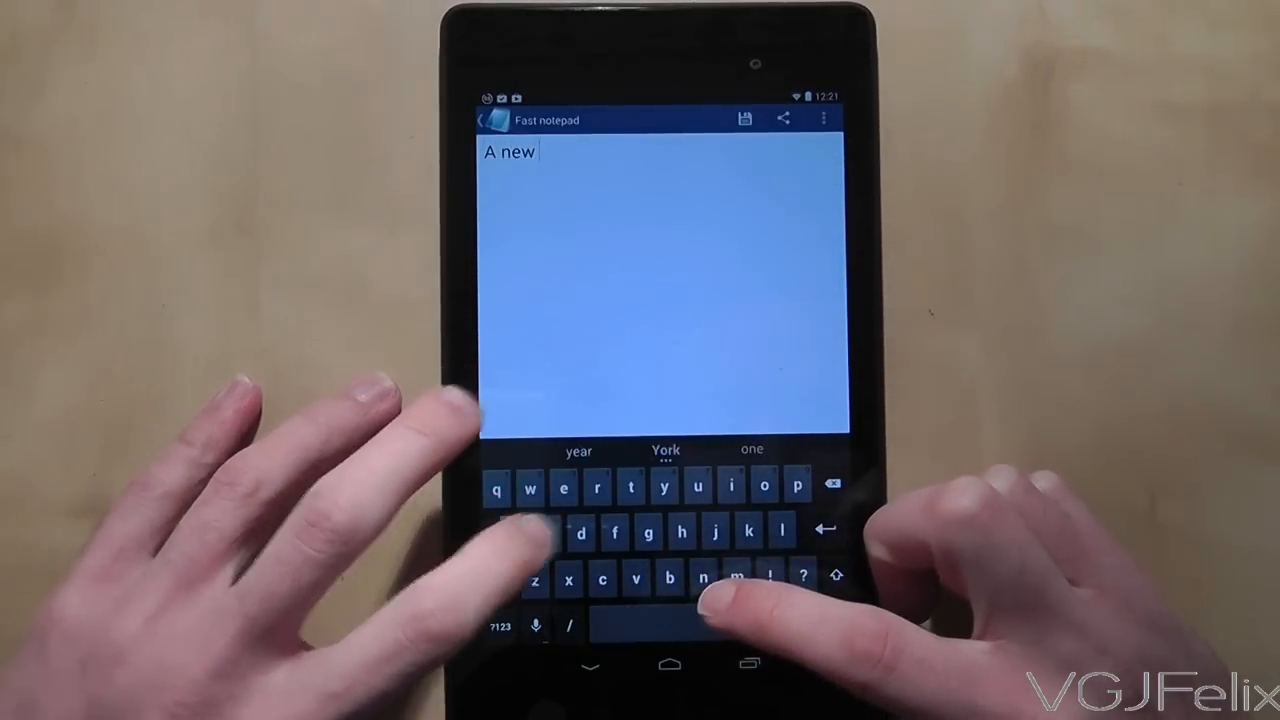
type("address,")
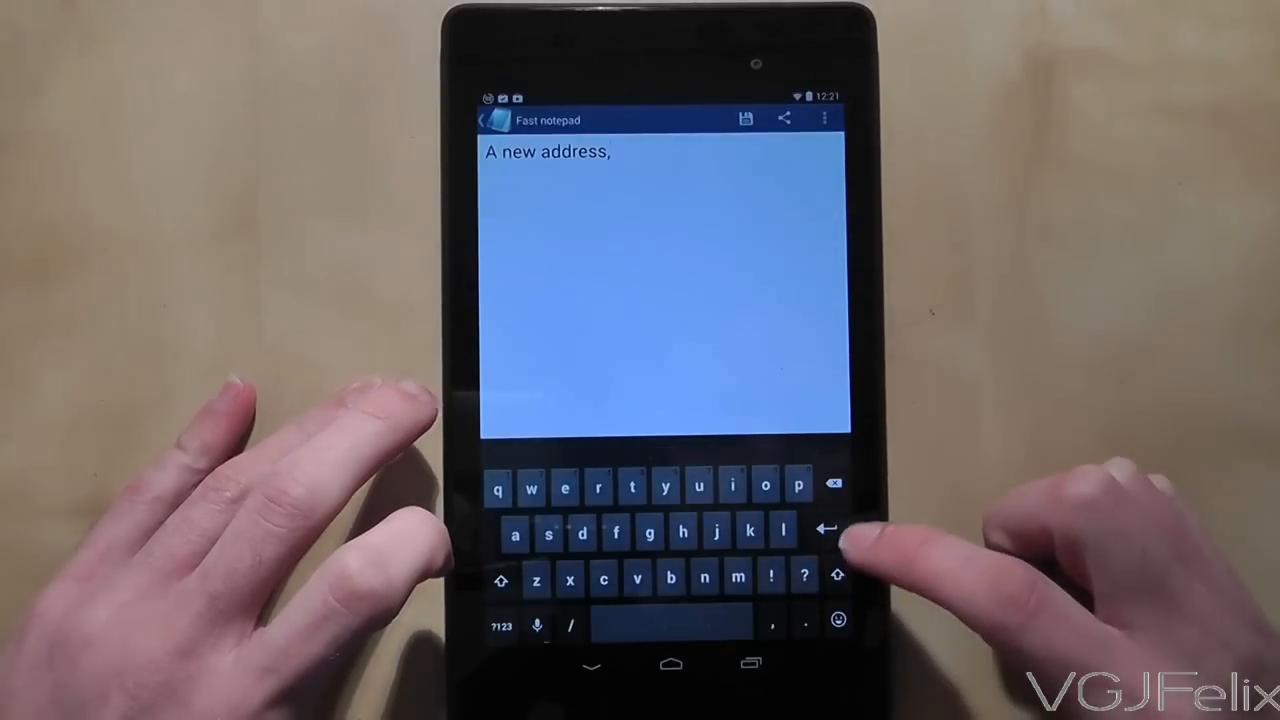
left_click(704, 578)
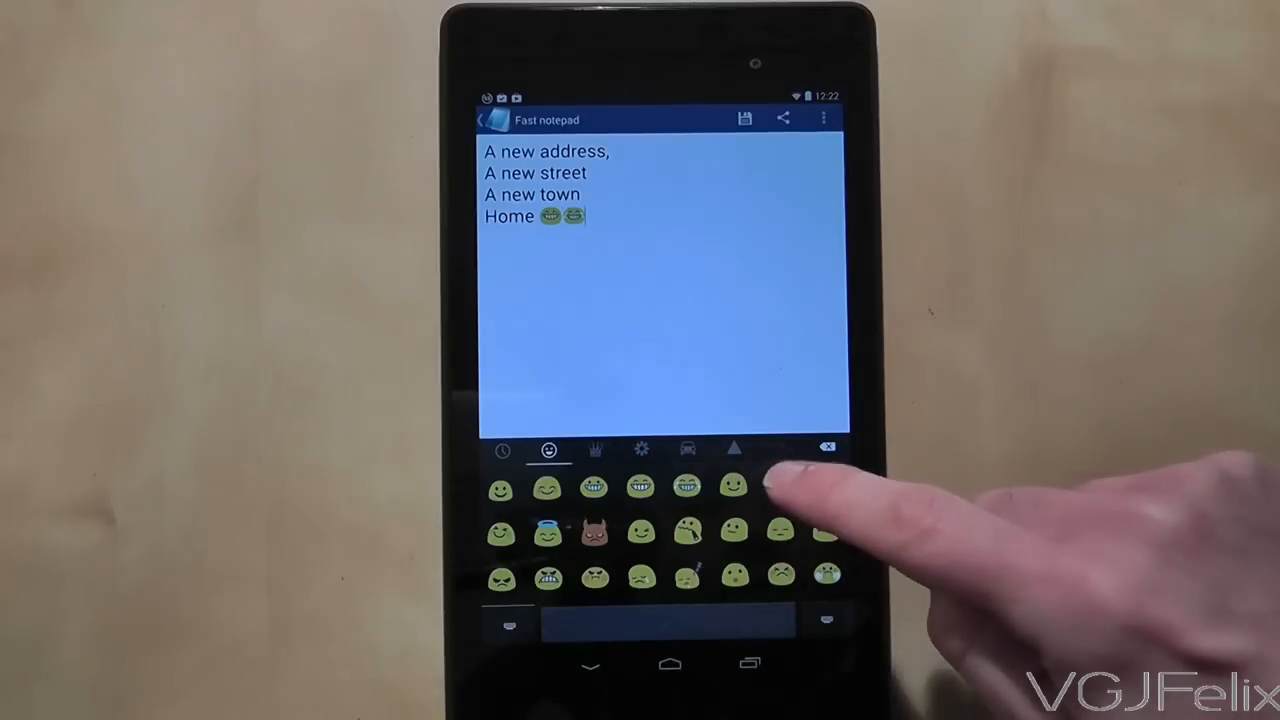
Step: Add a second smiley emoticon after the "Home" line
left_click(732, 488)
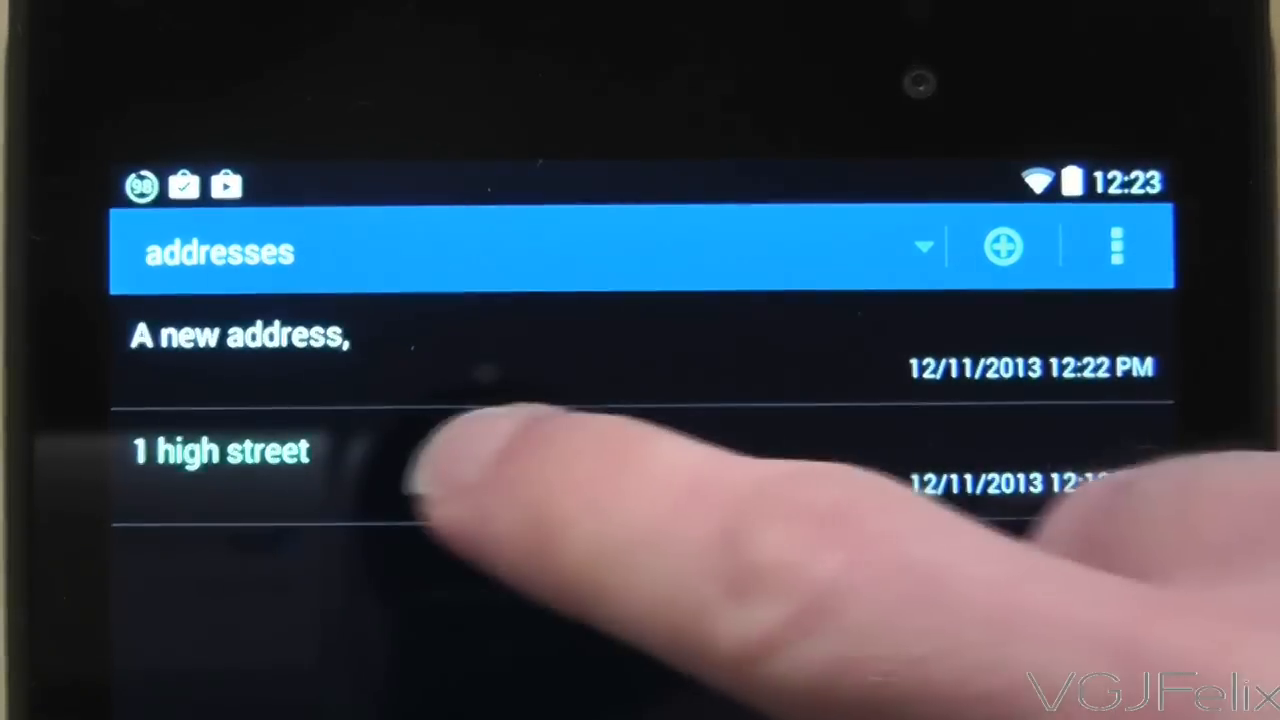
Step: Save the note so "A new address," appears above "1 high street" in the addresses folder
left_click(220, 450)
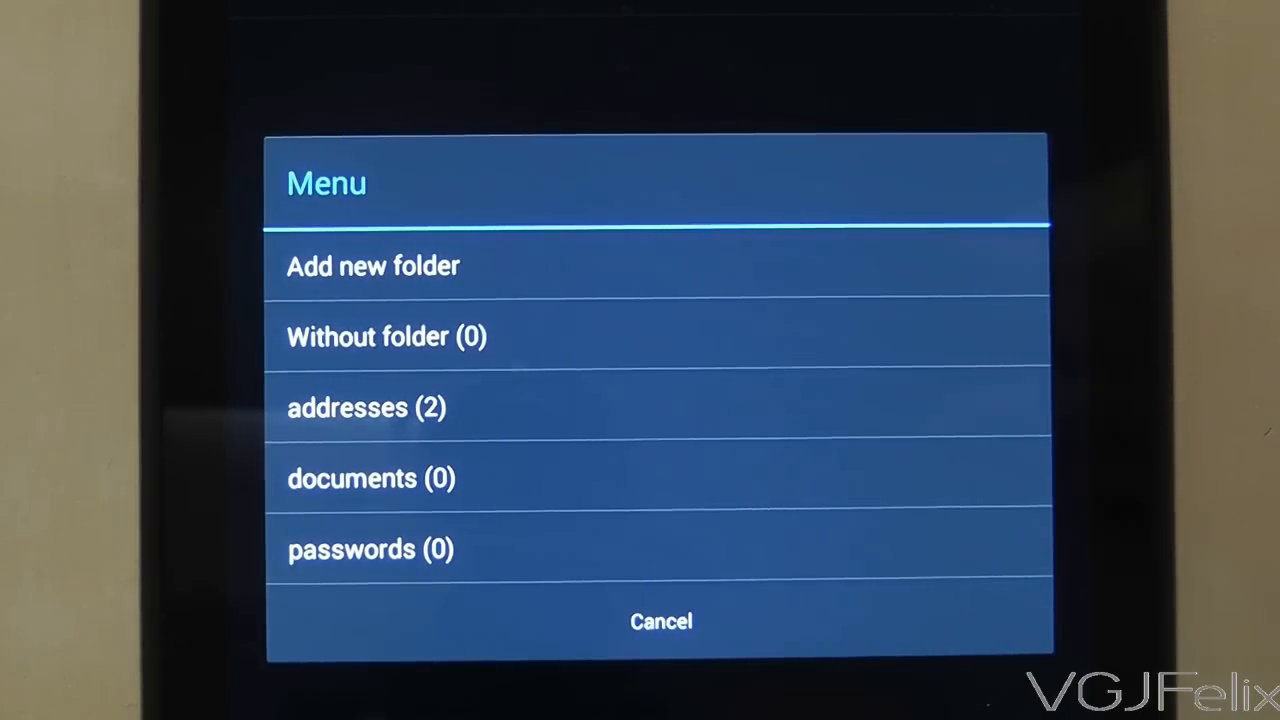
Step: Show the folder menu listing addresses (2), documents (0), passwords (0) and new folder
left_click(366, 408)
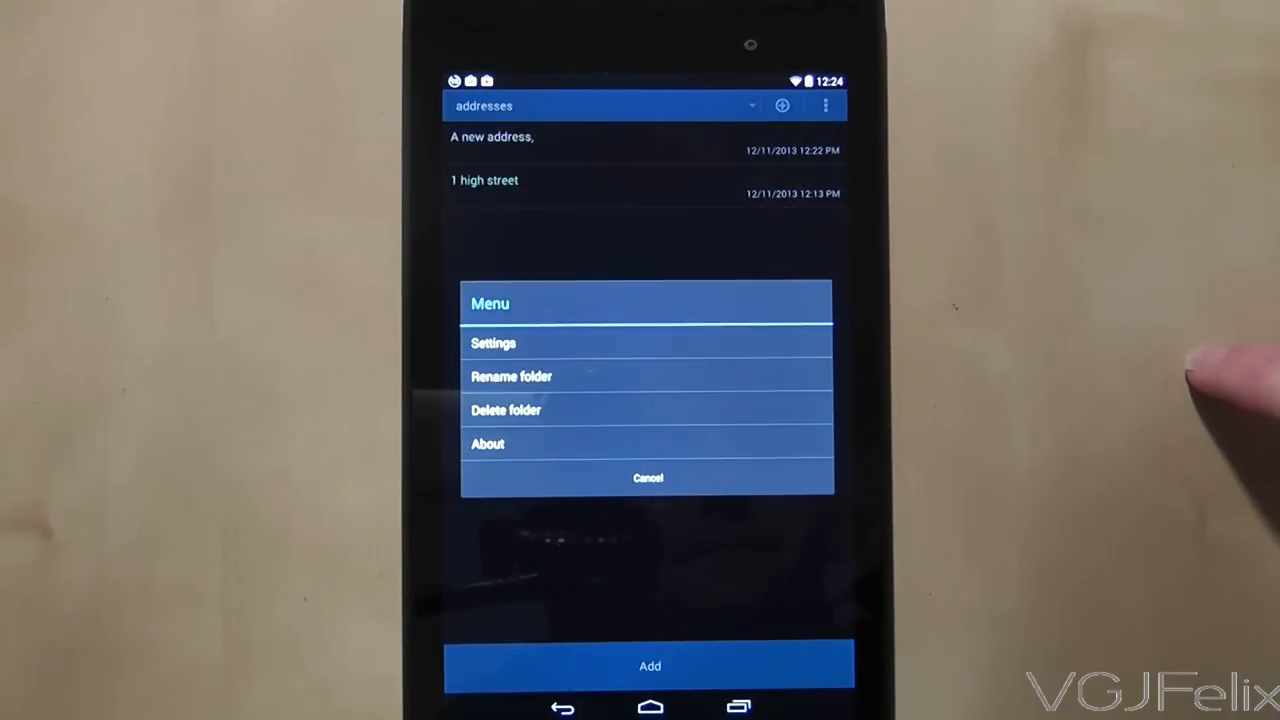
Step: Show the Settings screen with font size, cursor position, storage, master password and theme
left_click(492, 344)
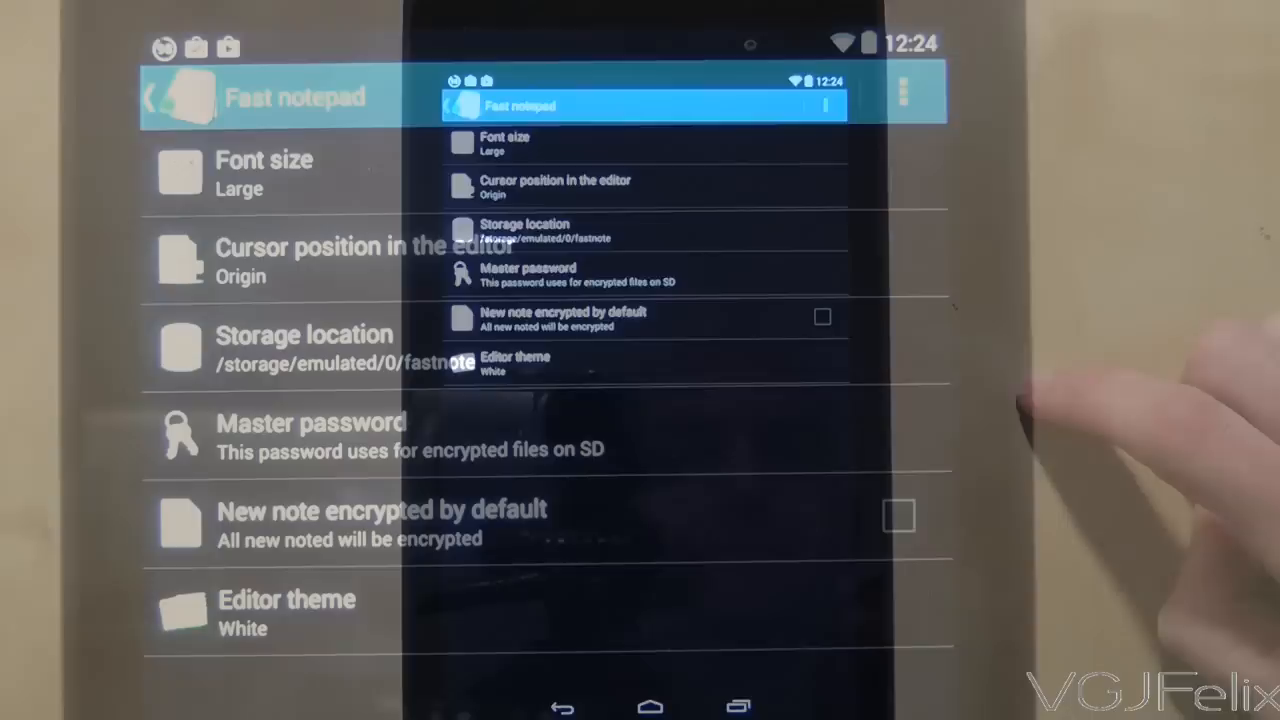